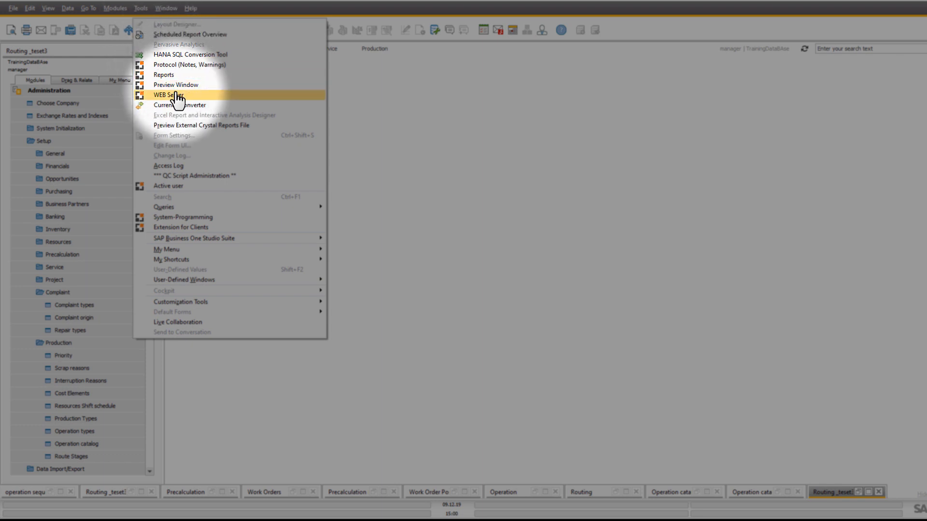
Launch the Beas web terminal login page from SAP Business One's WEB Server menu.
click(169, 95)
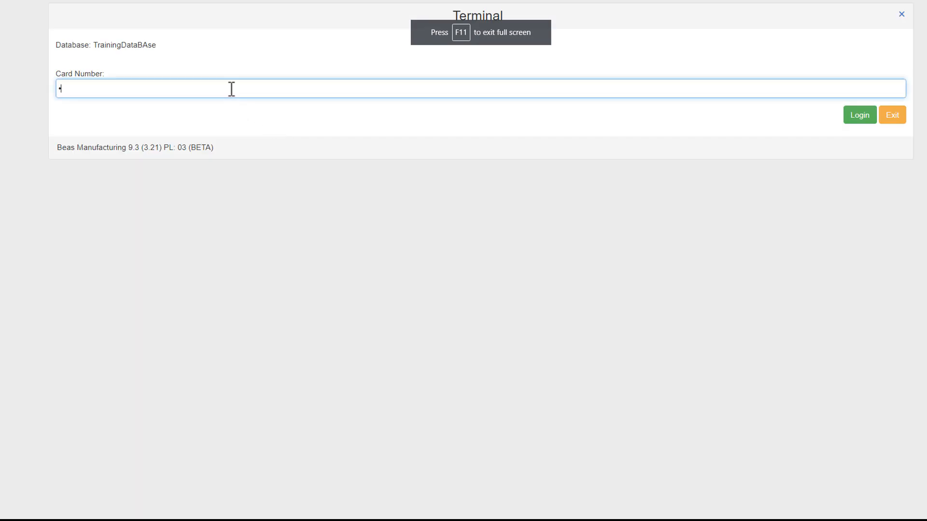
Log in as James Bonds with his card number and view the app tiles.
click(859, 115)
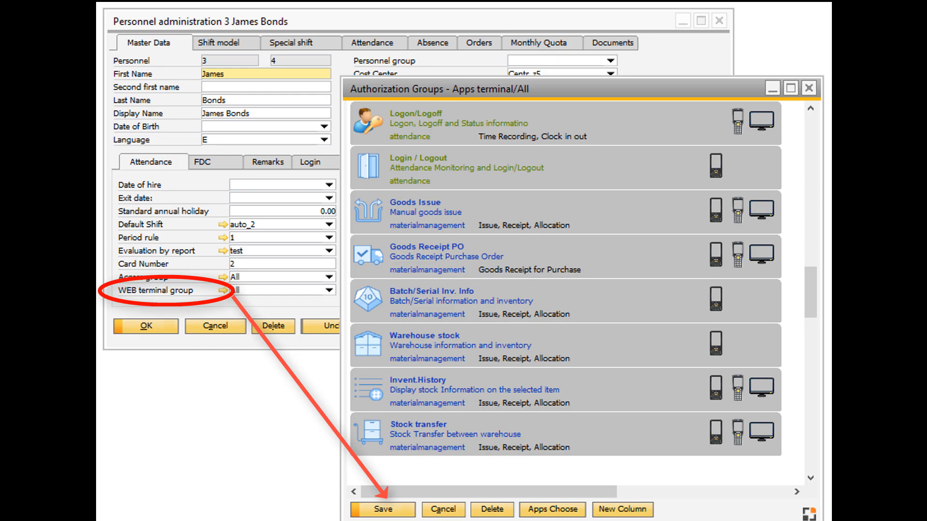
click(381, 510)
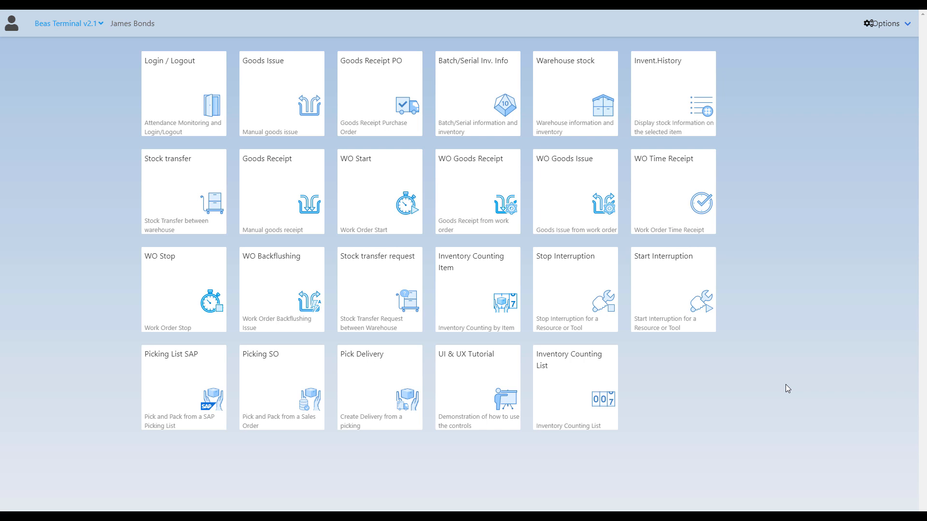
key(ctrl+shift+j)
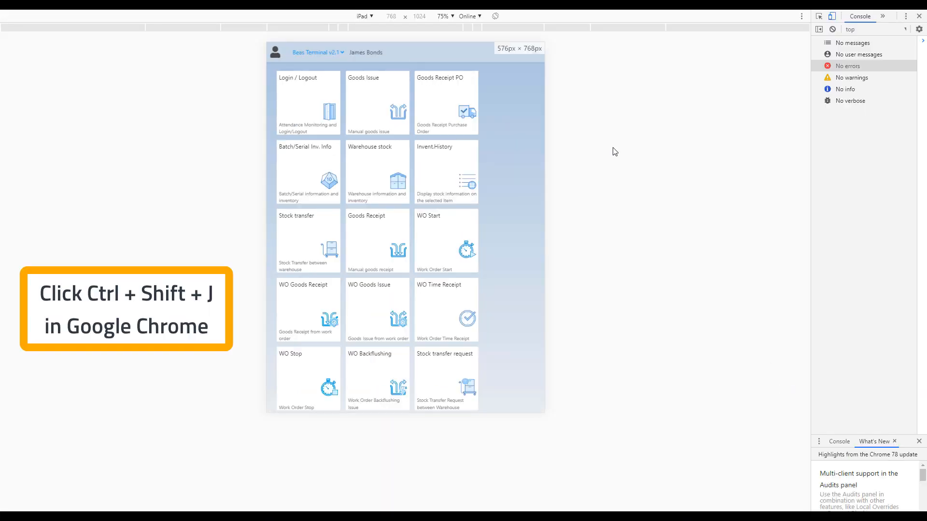
click(363, 16)
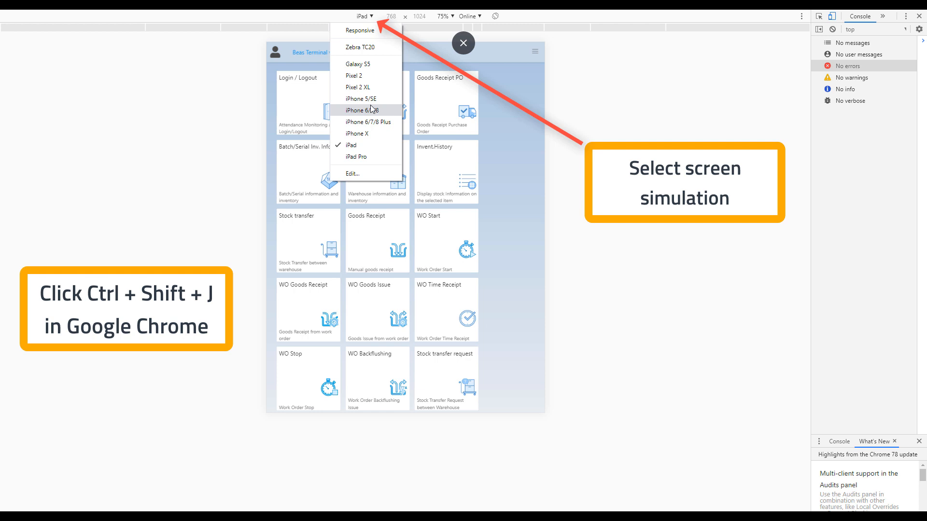
click(368, 121)
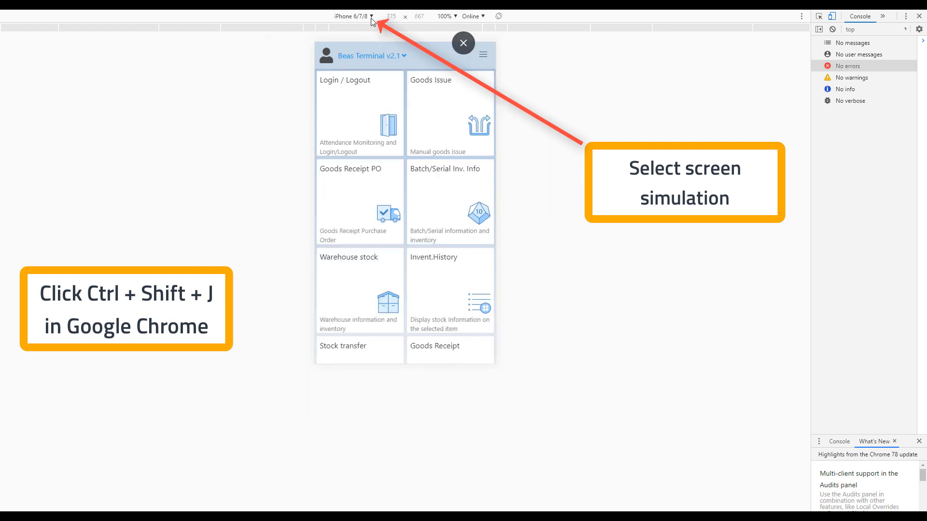
click(353, 16)
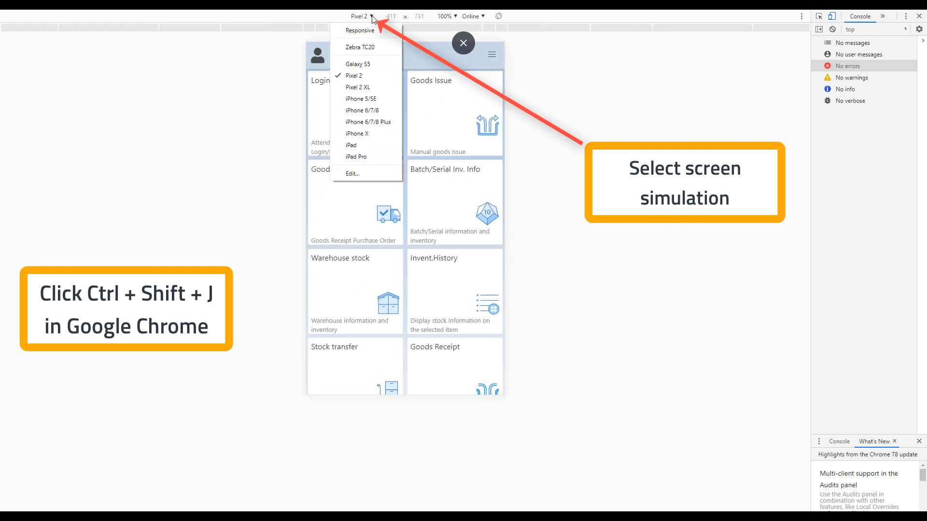
click(351, 145)
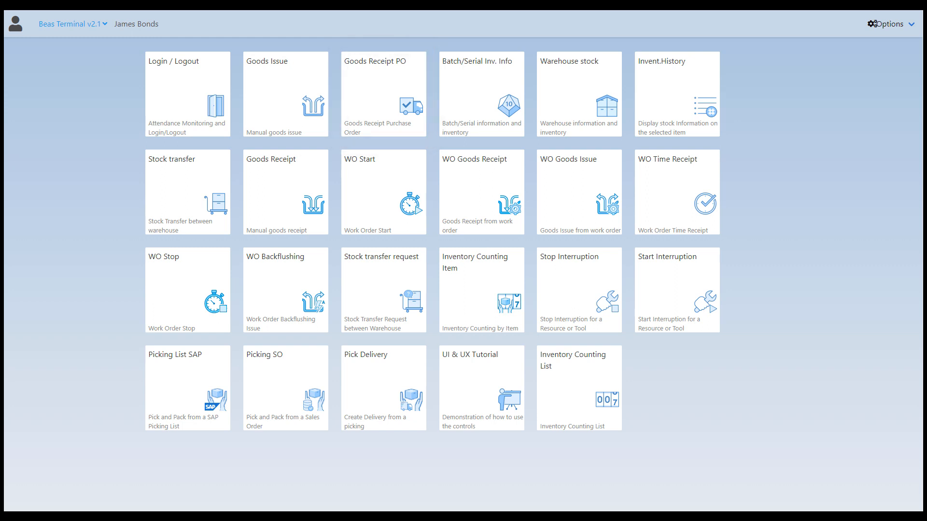
Open the Login / Logout app and register James Bonds' arrival.
click(482, 95)
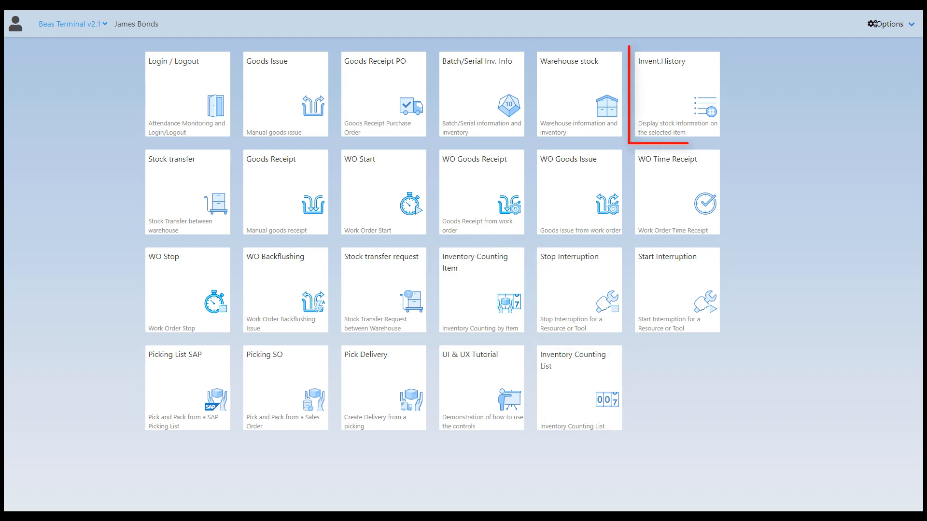
mouse_move(382, 289)
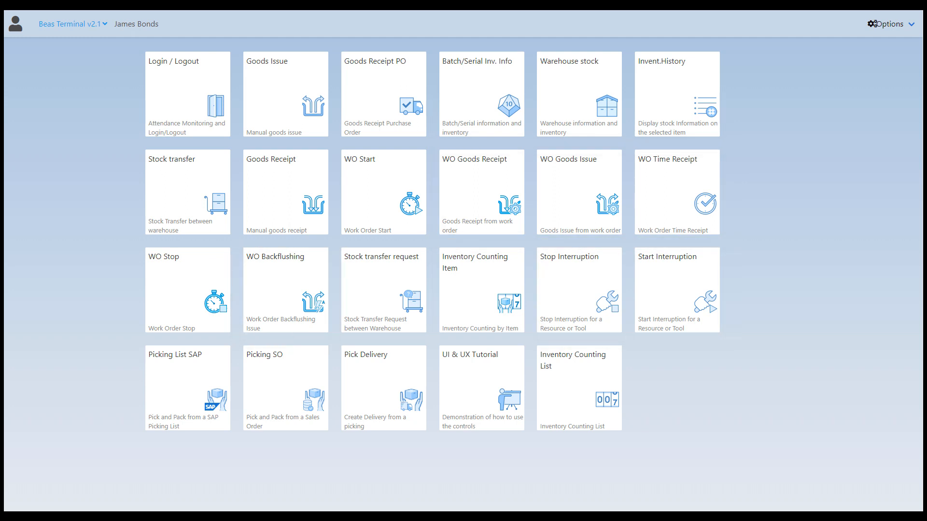
click(481, 388)
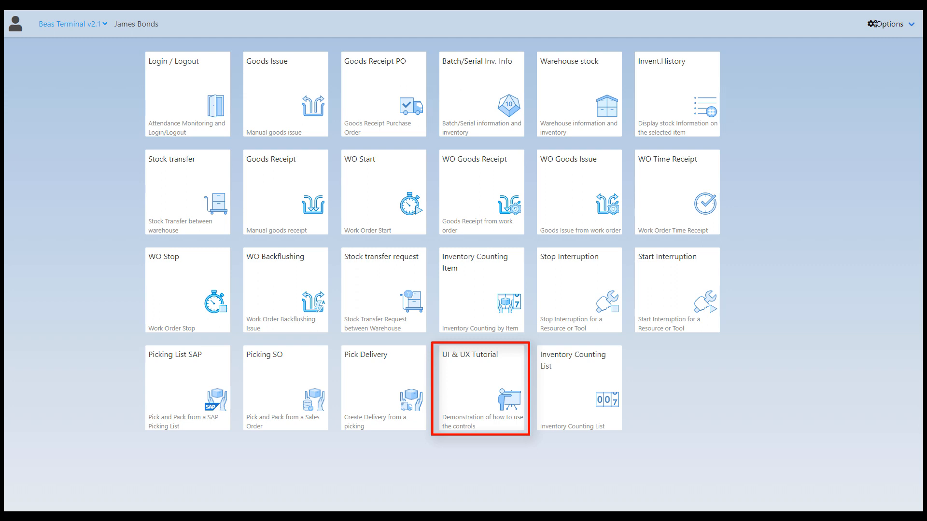
mouse_move(481, 388)
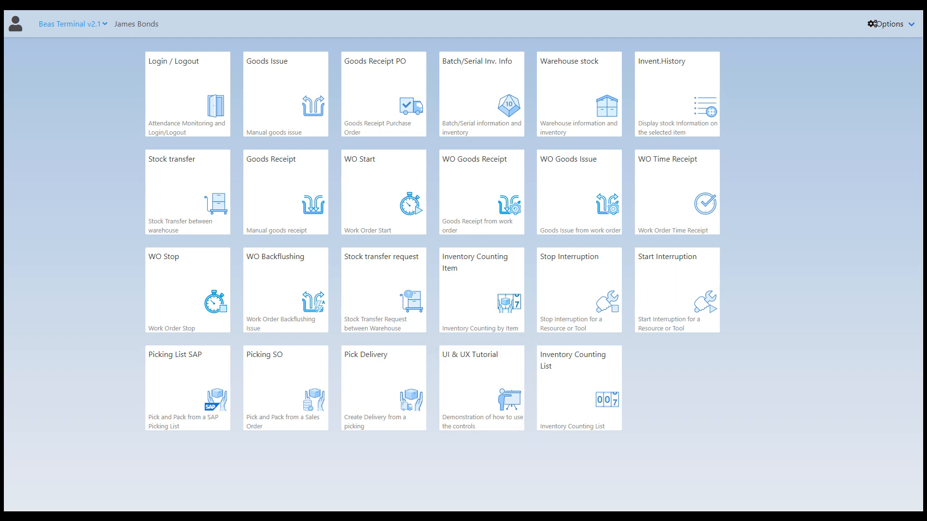
click(187, 93)
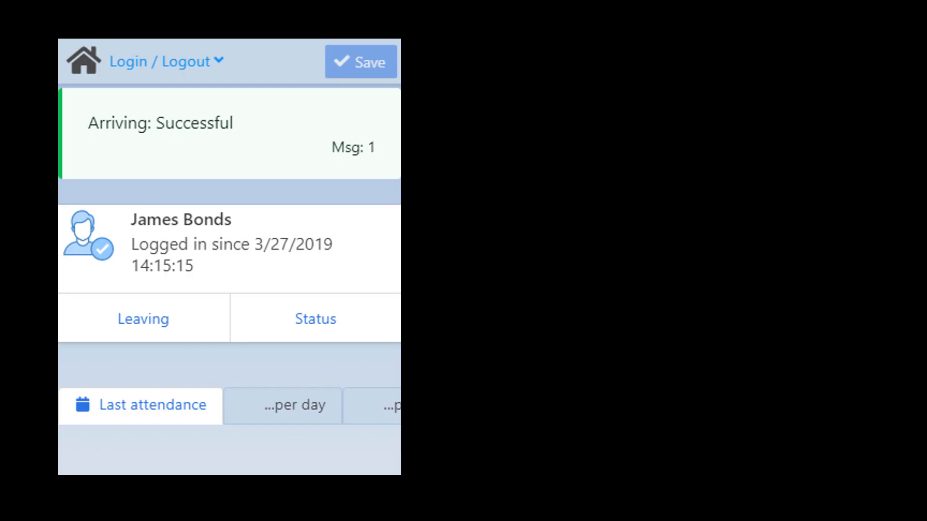
Browse Goods Receipt, Goods Receipt PO and Batch/Serial Inv. Info, then open Inventory Counting List.
click(143, 319)
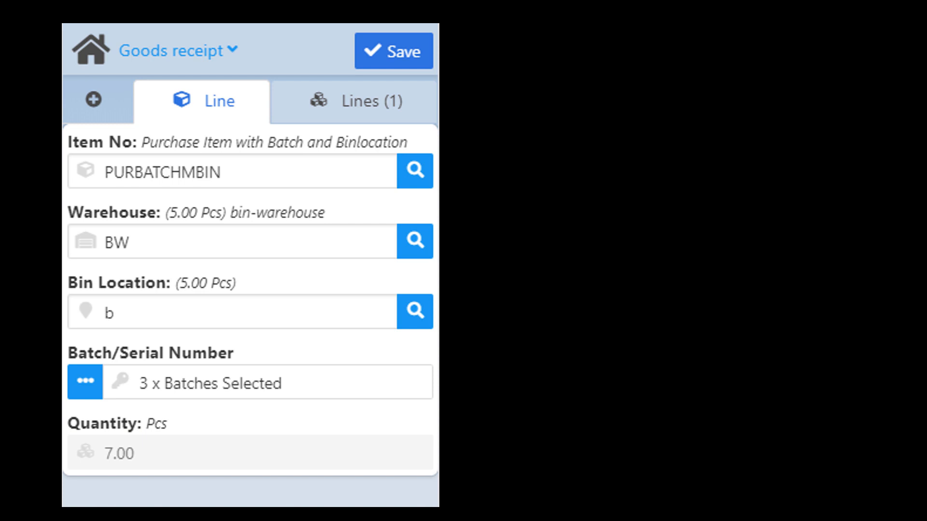
click(368, 101)
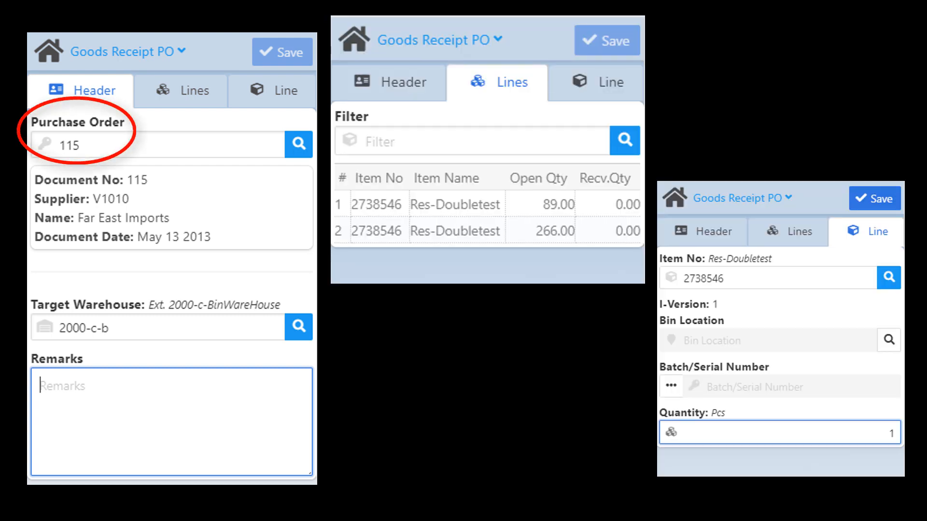
click(670, 387)
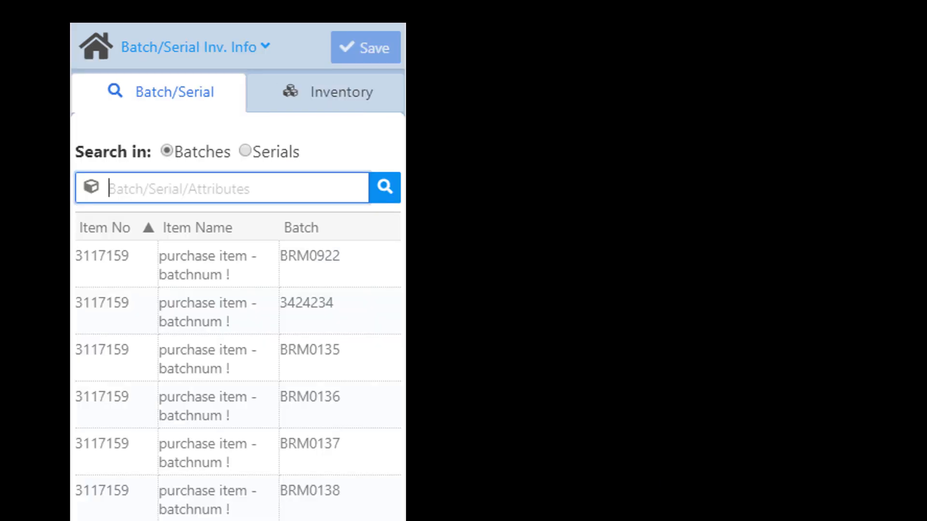
click(307, 303)
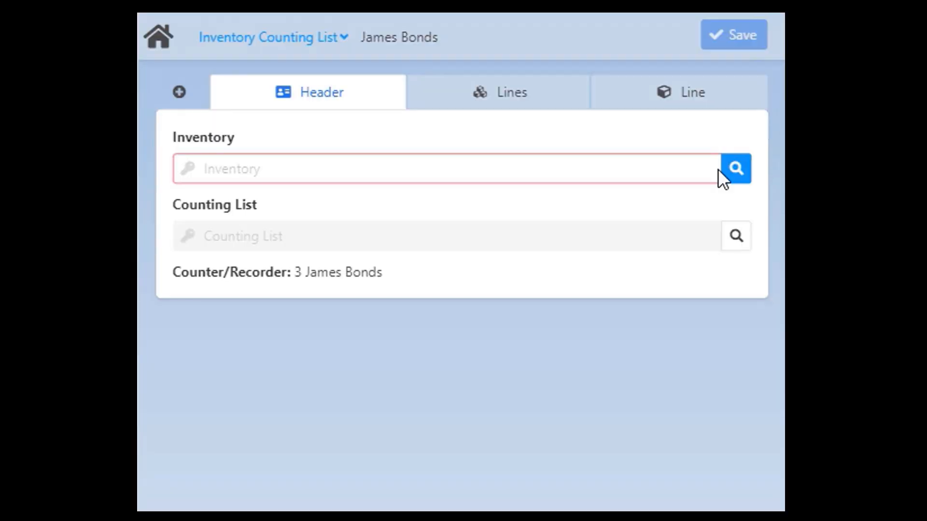
Count item 0815 at 5.00 in inventory 3's counting list, then open Invent.History.
click(736, 168)
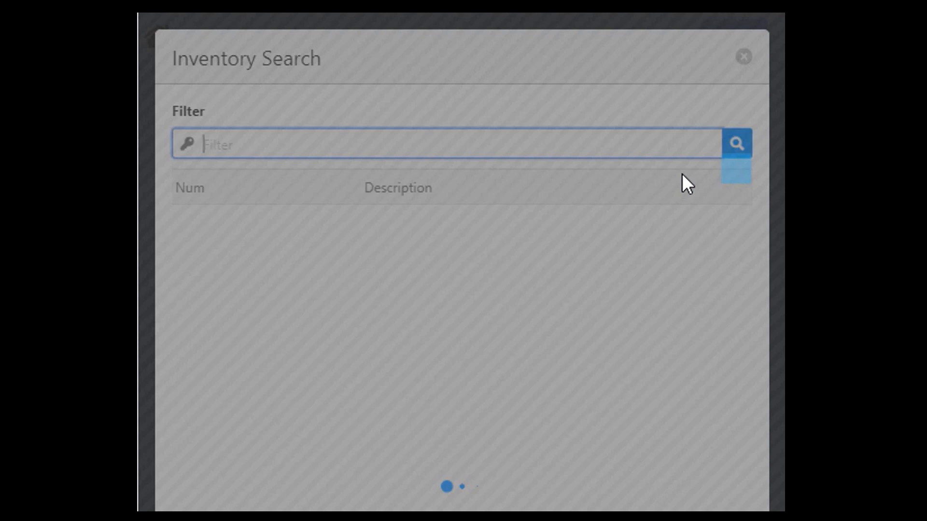
click(742, 57)
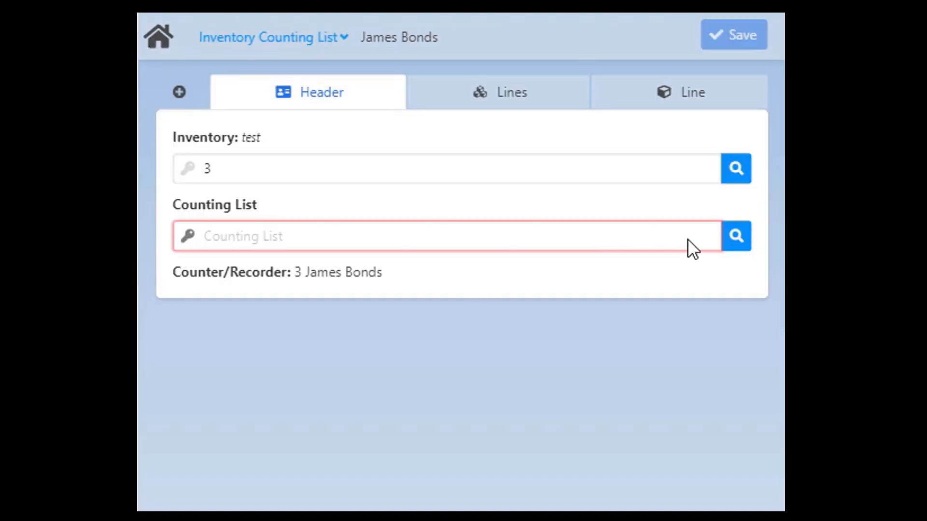
click(498, 92)
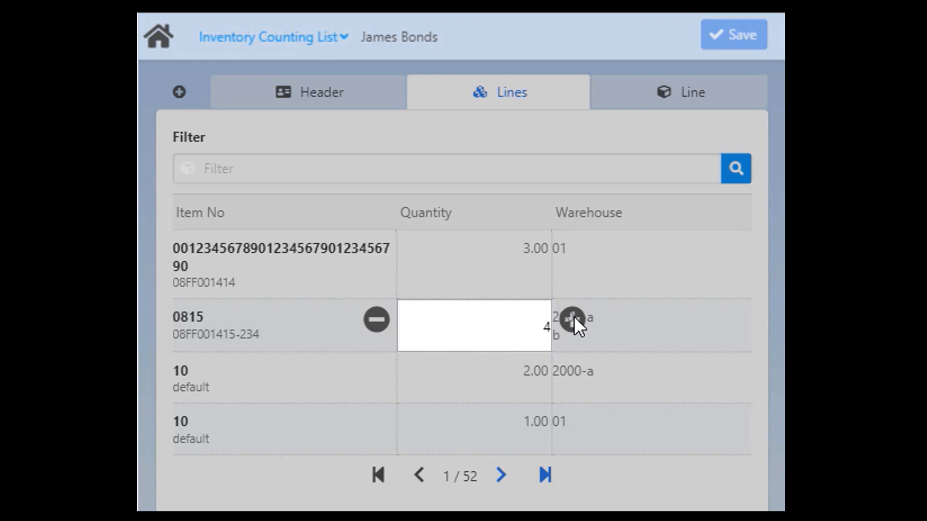
click(572, 319)
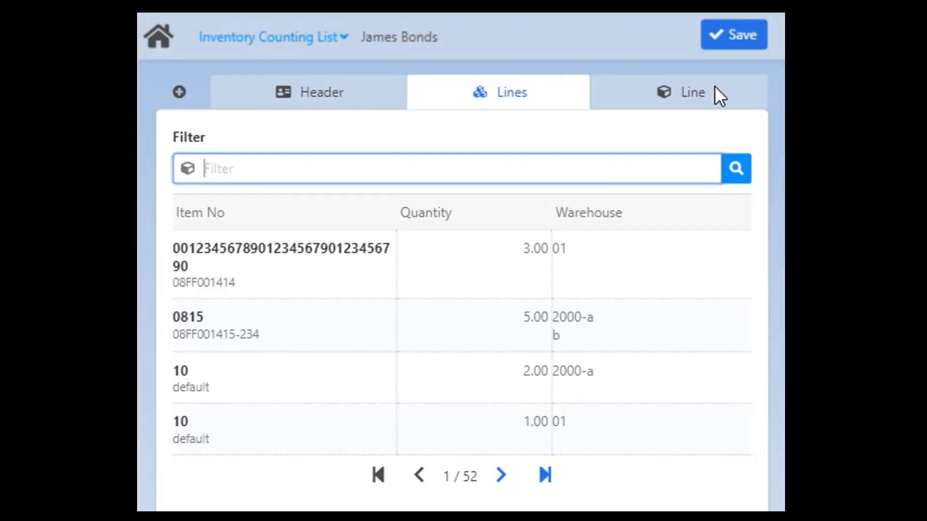
click(690, 92)
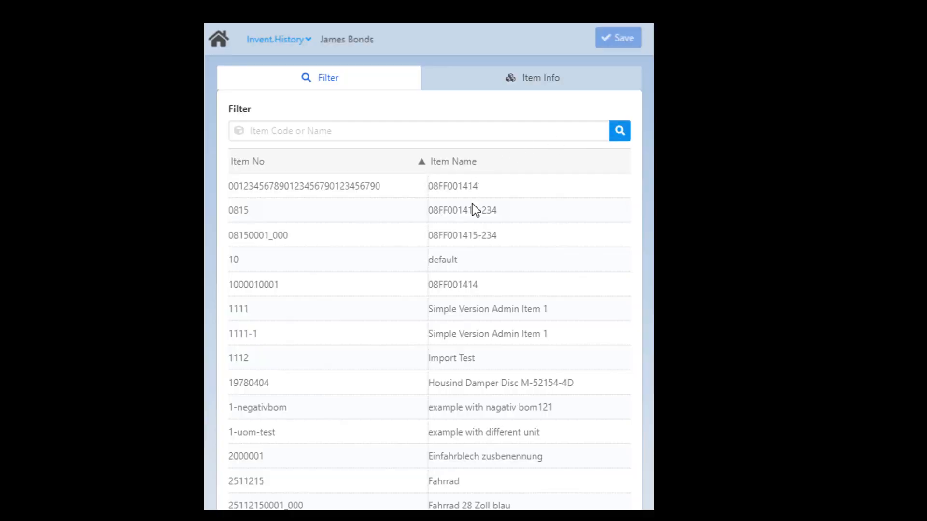
Dismiss the Warehouse Search dialog and return to the Beas Terminal home menu.
click(237, 210)
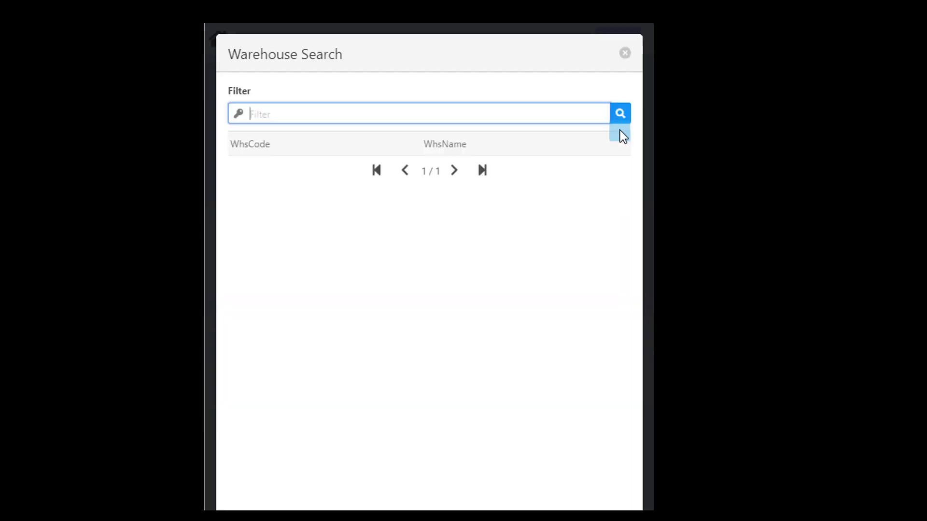
click(620, 113)
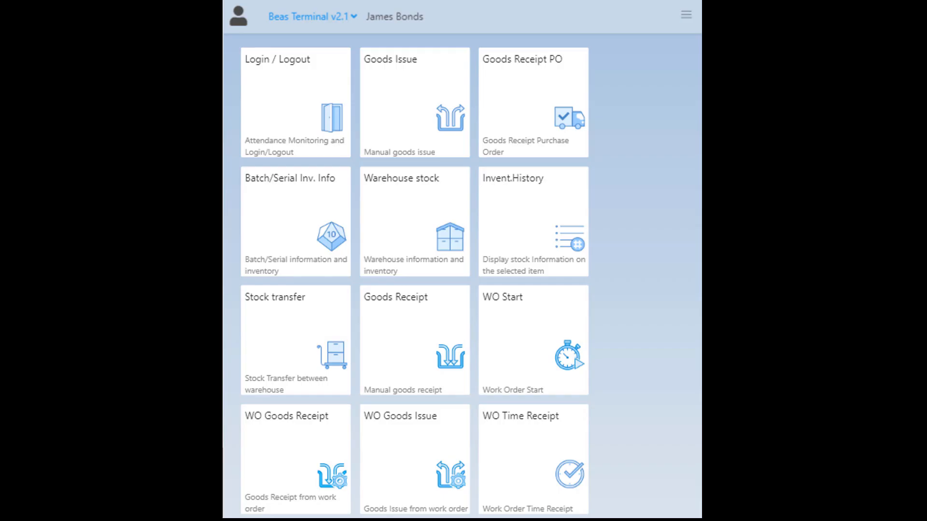
Transfer 2 pieces to warehouse 11, bin 03, creating document 261.
click(295, 340)
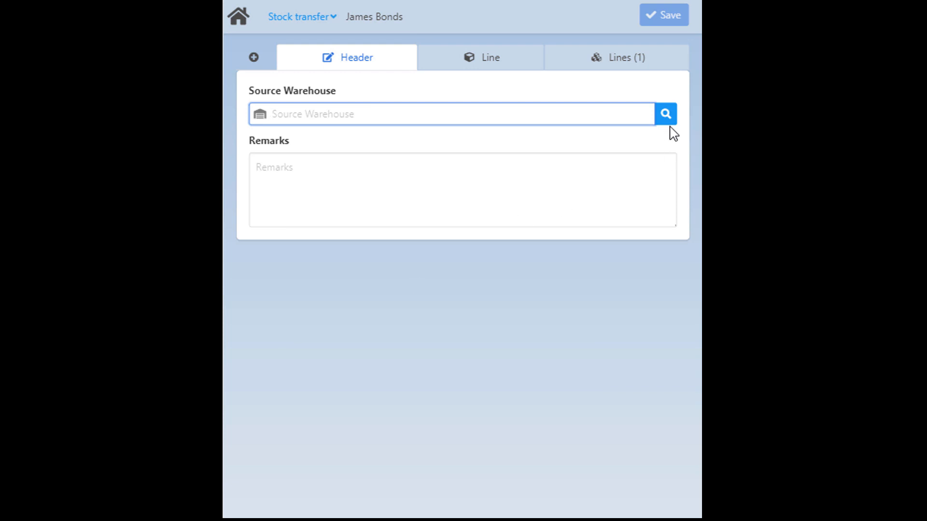
click(665, 113)
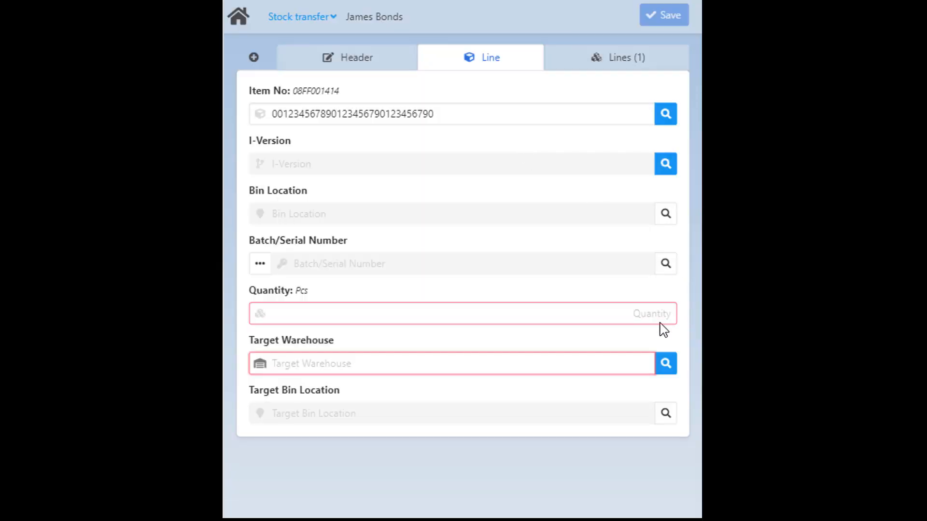
text(2)
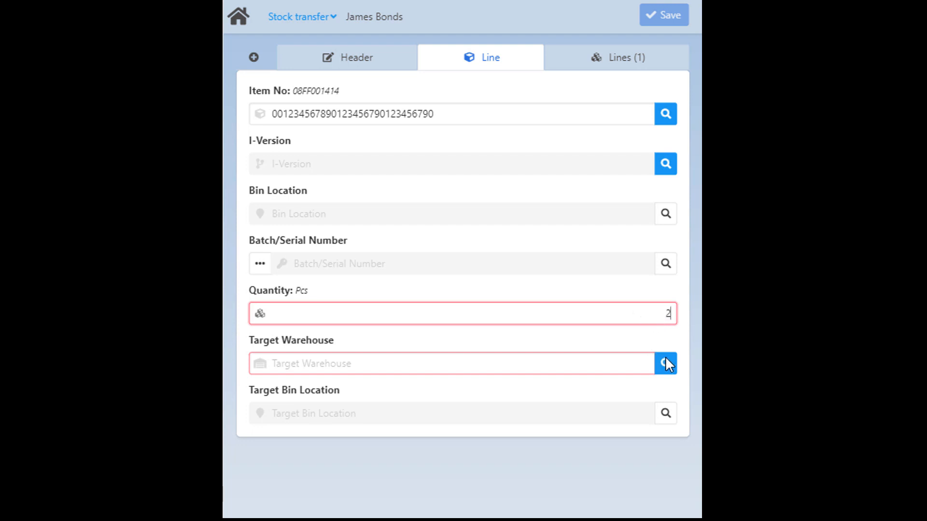
click(666, 363)
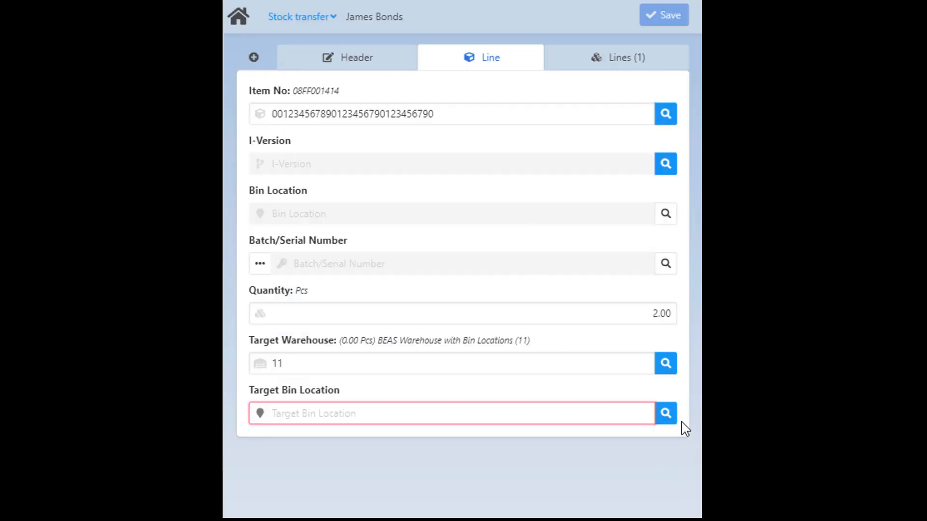
text(03)
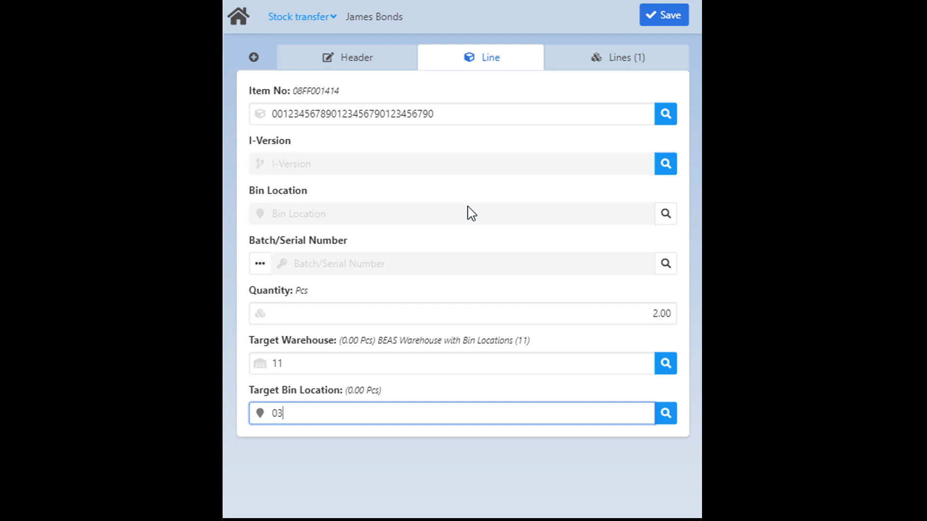
click(664, 15)
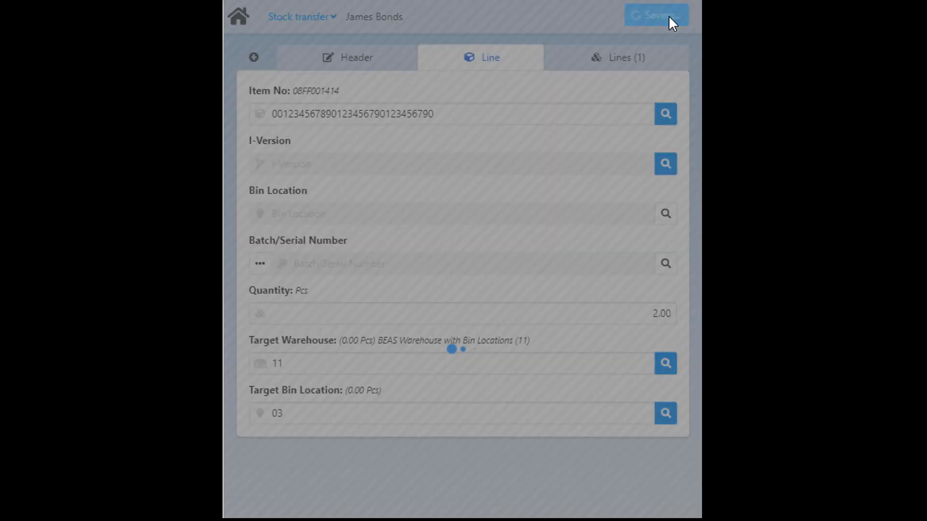
click(655, 16)
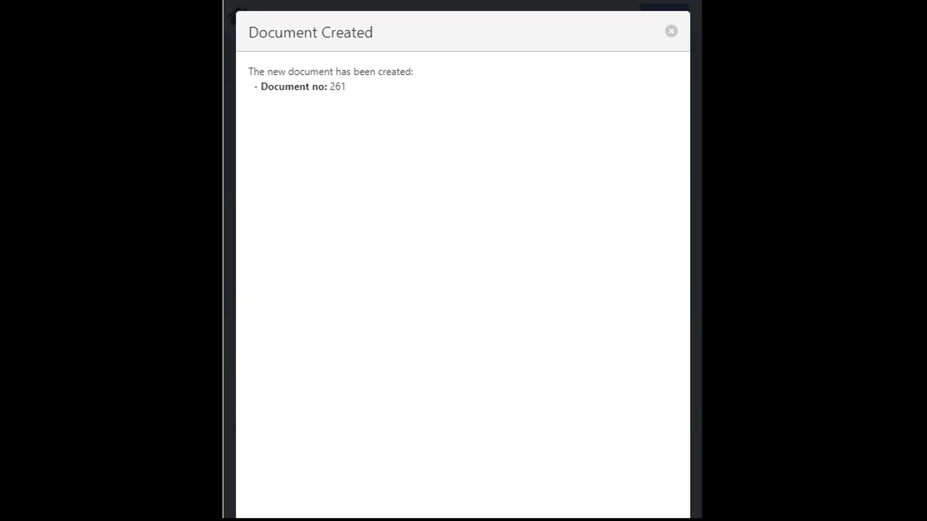
click(671, 31)
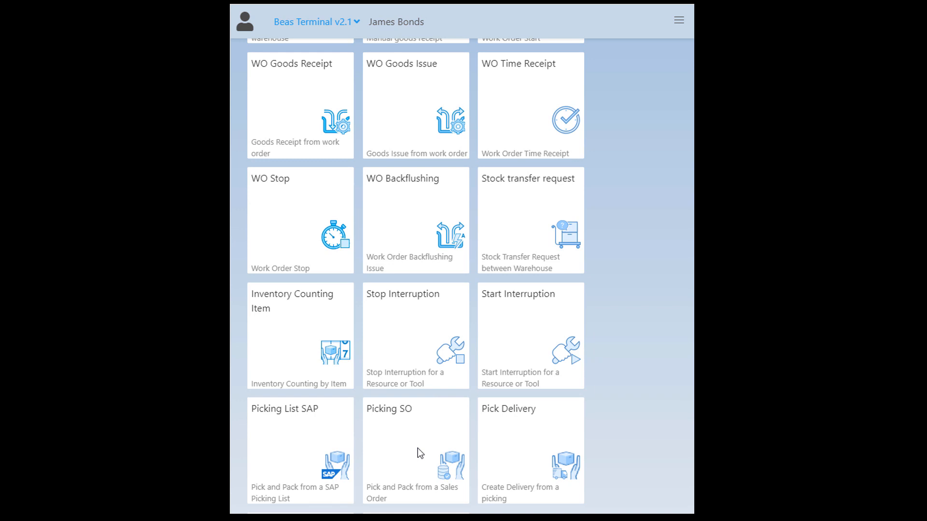
Pick 45.00 pieces of Gear Box item 2511215 and create delivery document 46.
click(415, 449)
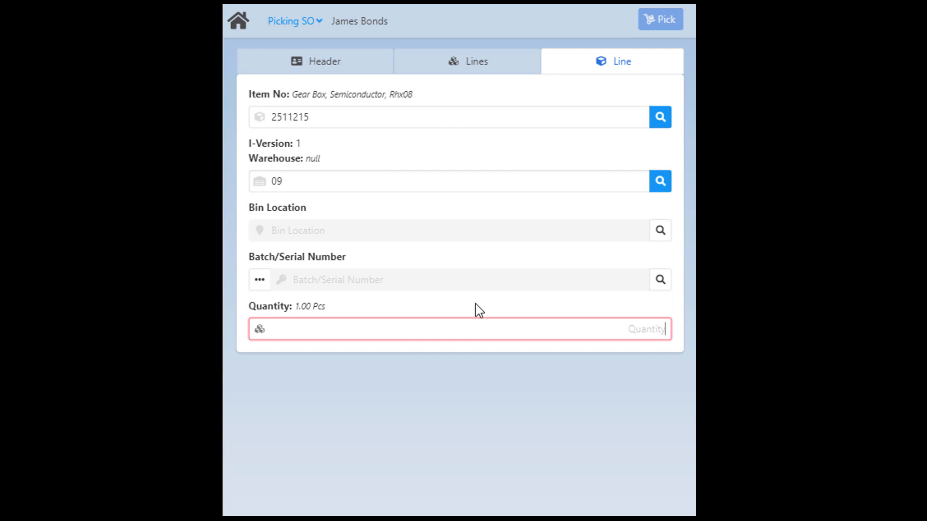
text(45.00)
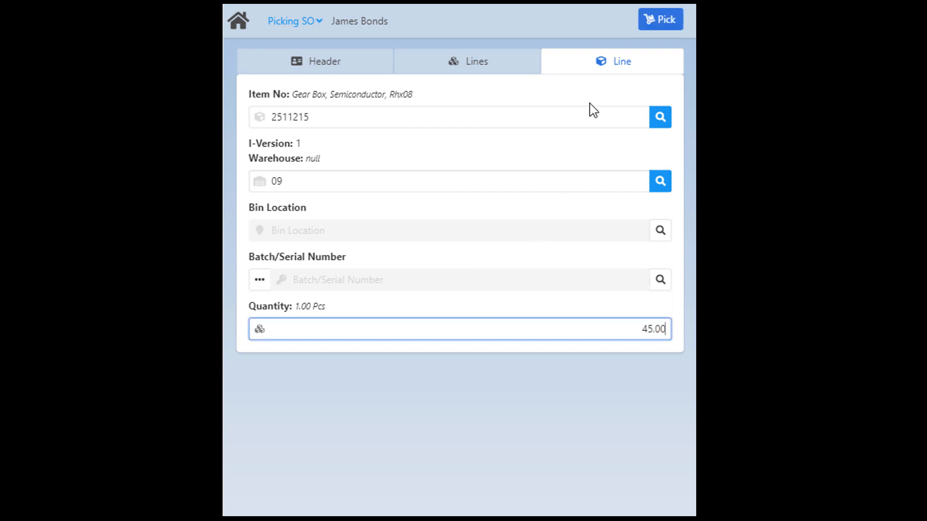
click(660, 19)
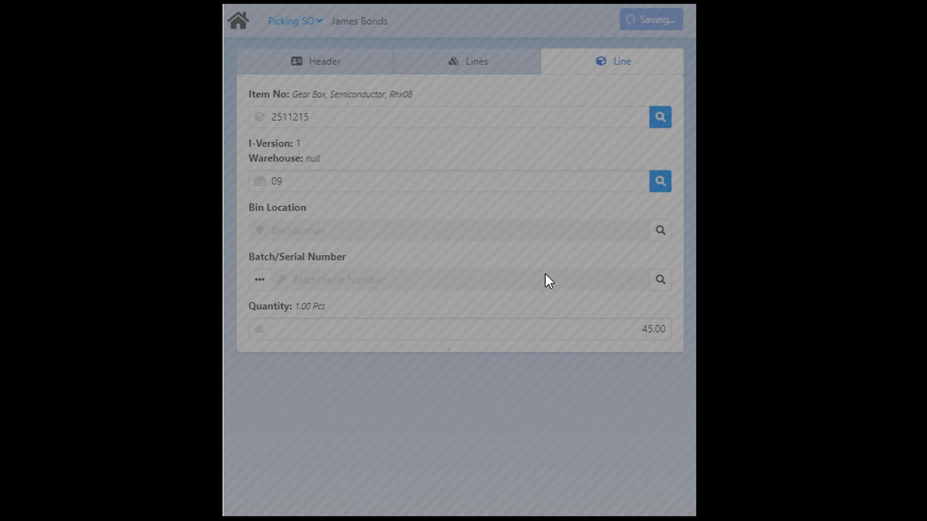
click(467, 61)
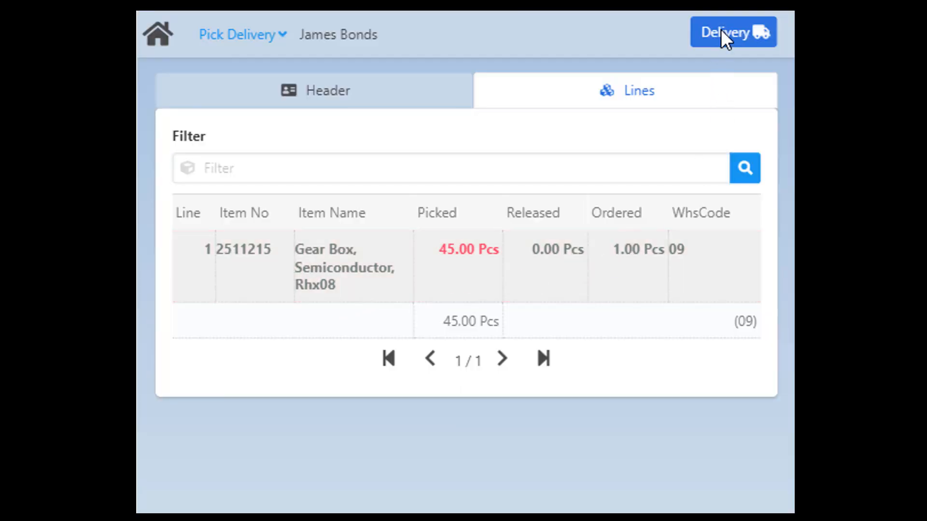
click(732, 32)
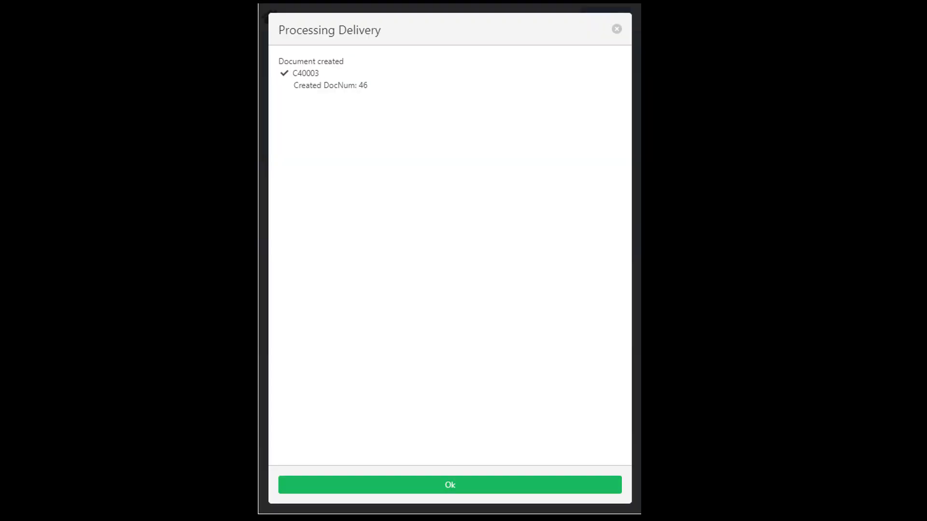
click(449, 485)
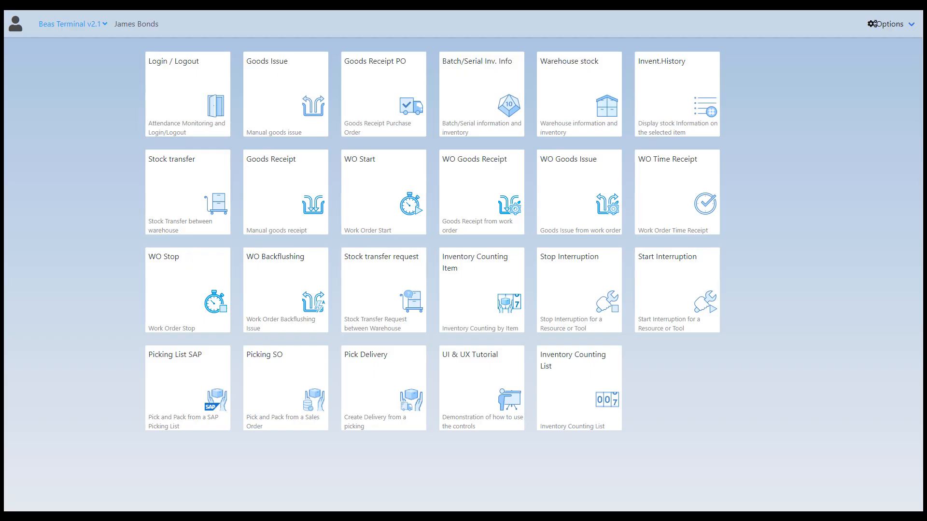
Open WO Goods Receipt for the hon-level1 work order into warehouse 01.
click(677, 192)
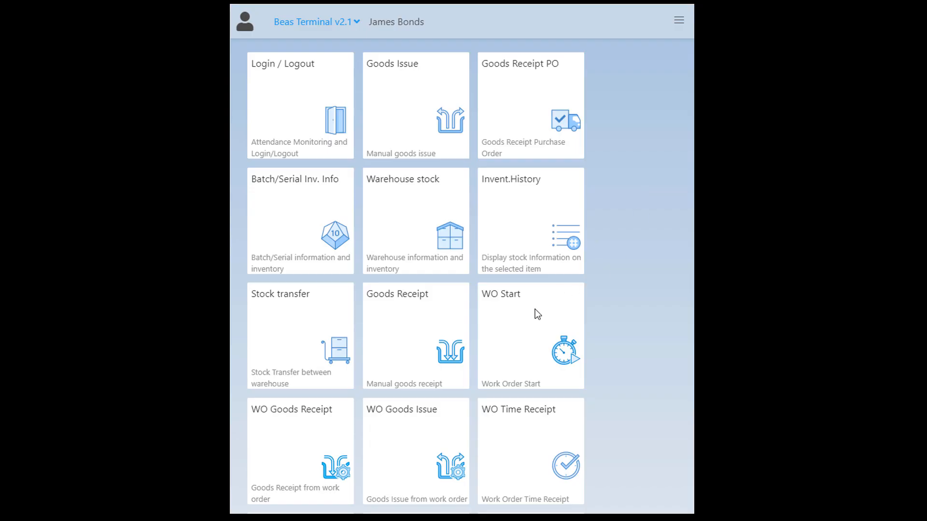
click(530, 336)
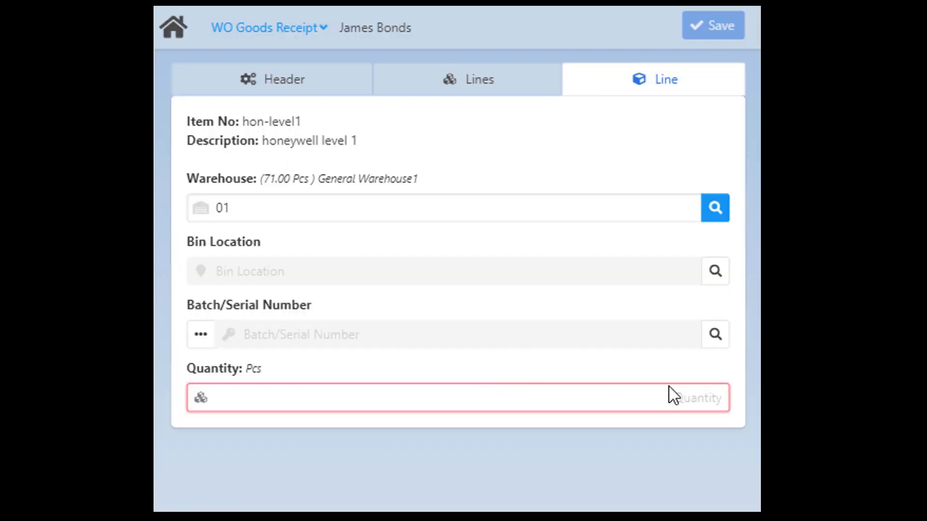
Save a goods receipt quantity of 23, creating document 2219.
text(23)
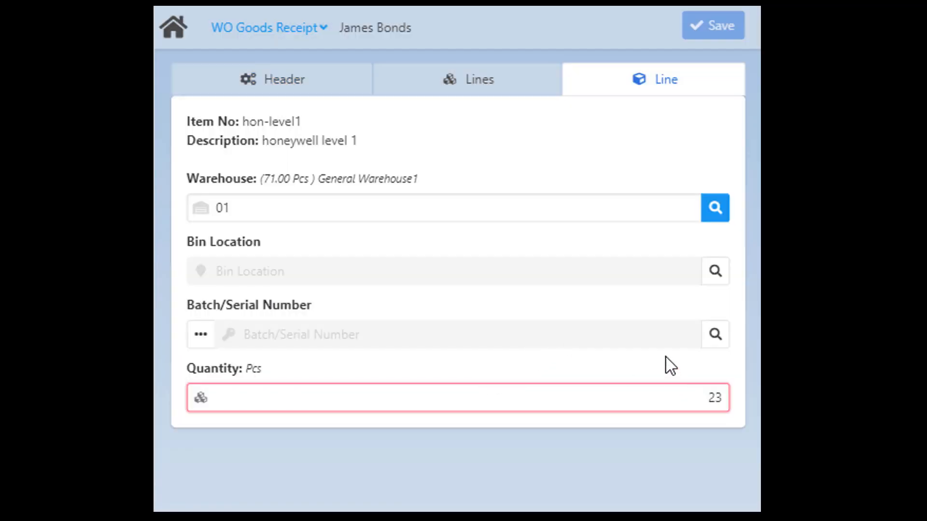
click(712, 24)
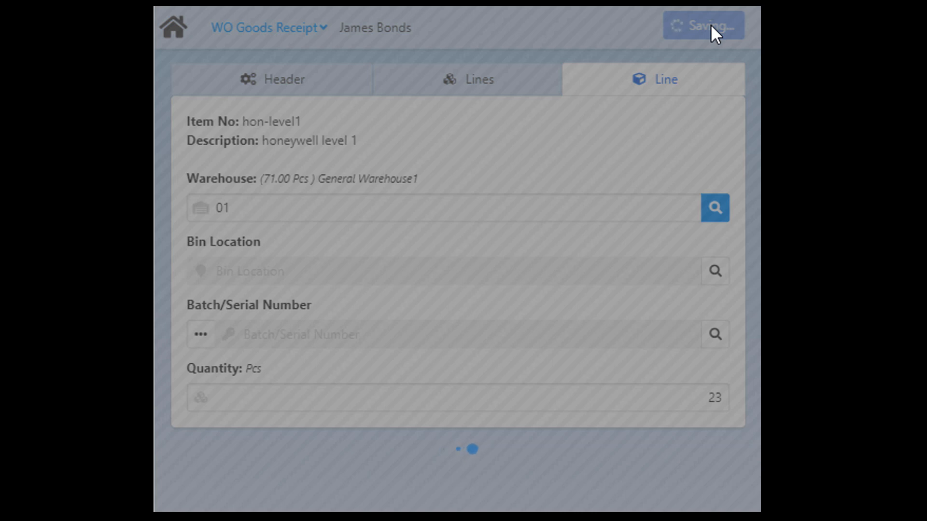
click(703, 26)
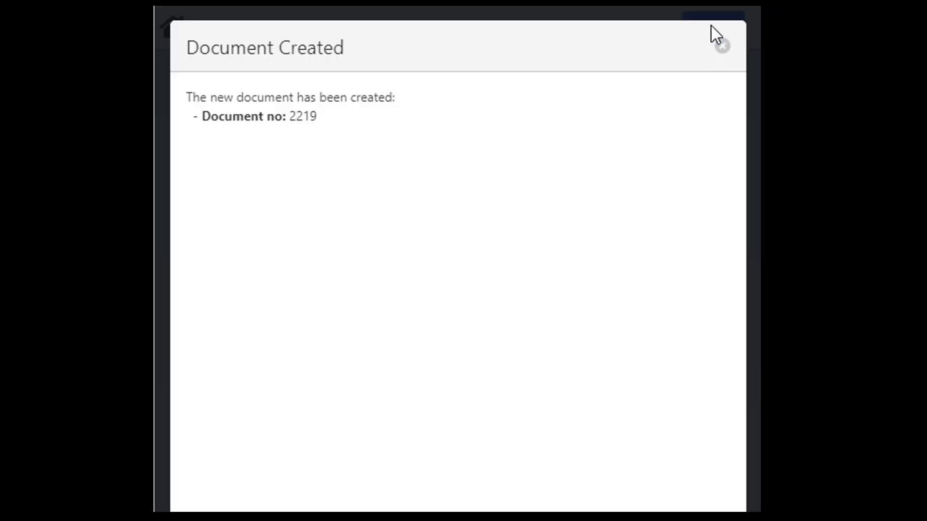
click(720, 46)
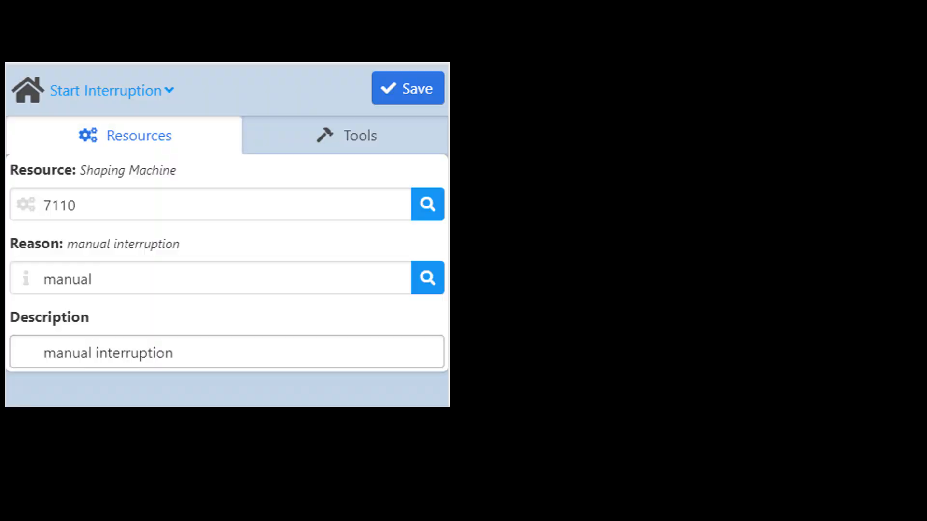
Save a manual interruption on resource 7110 Shaping Machine, creating running interruption #29.
click(407, 88)
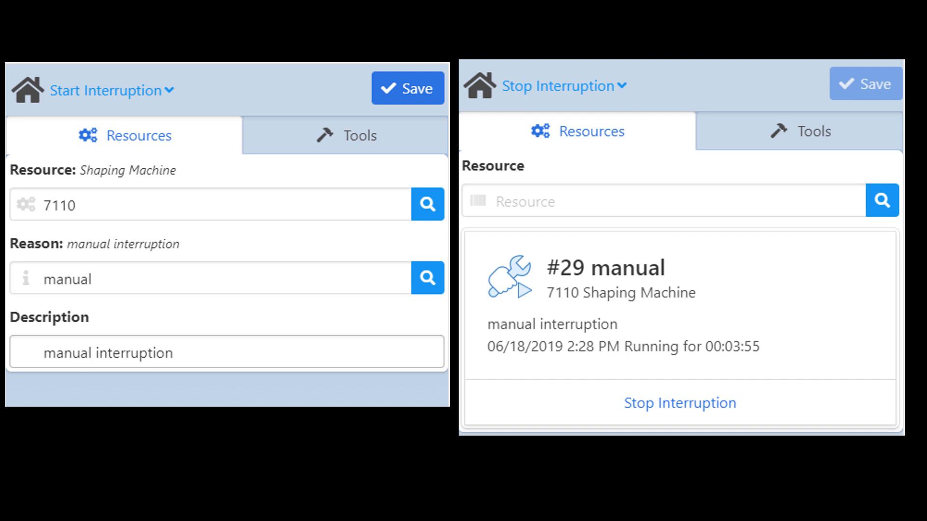